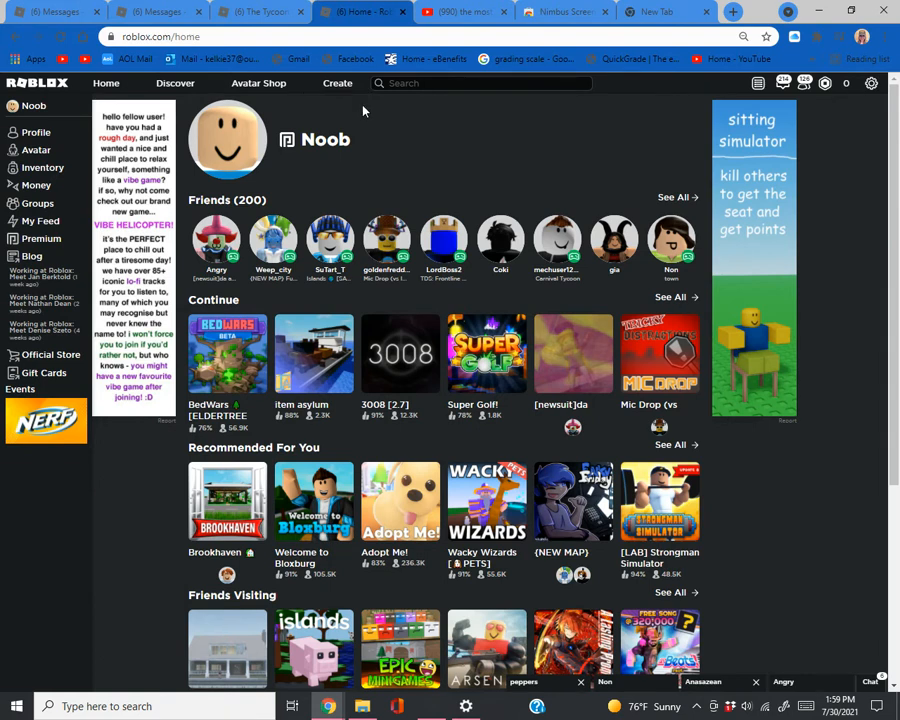
mouse_move(784, 90)
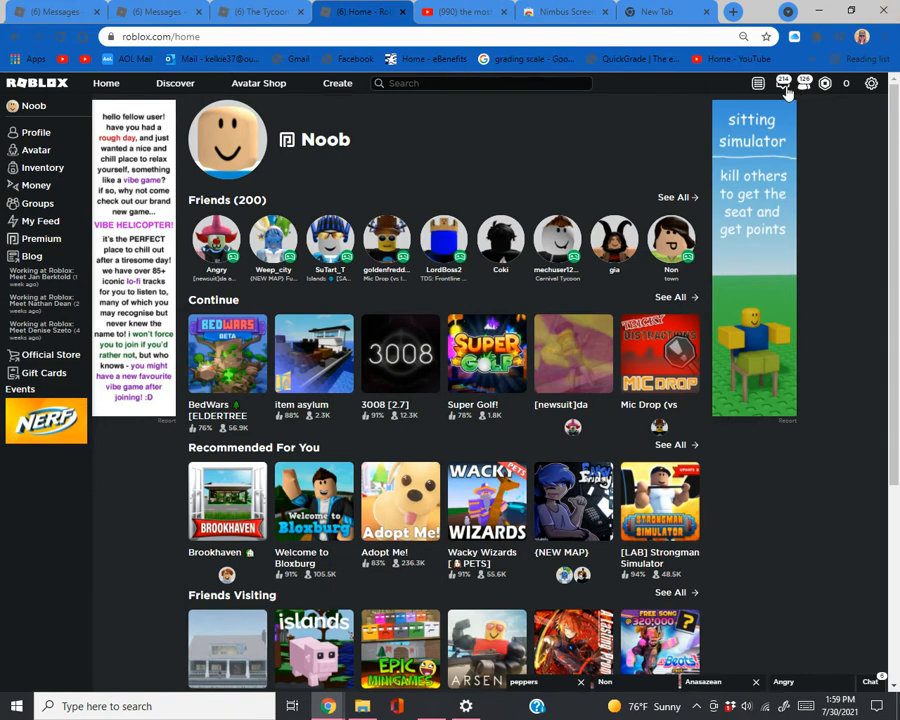
Show the Messages inbox from the top navigation bar.
click(758, 84)
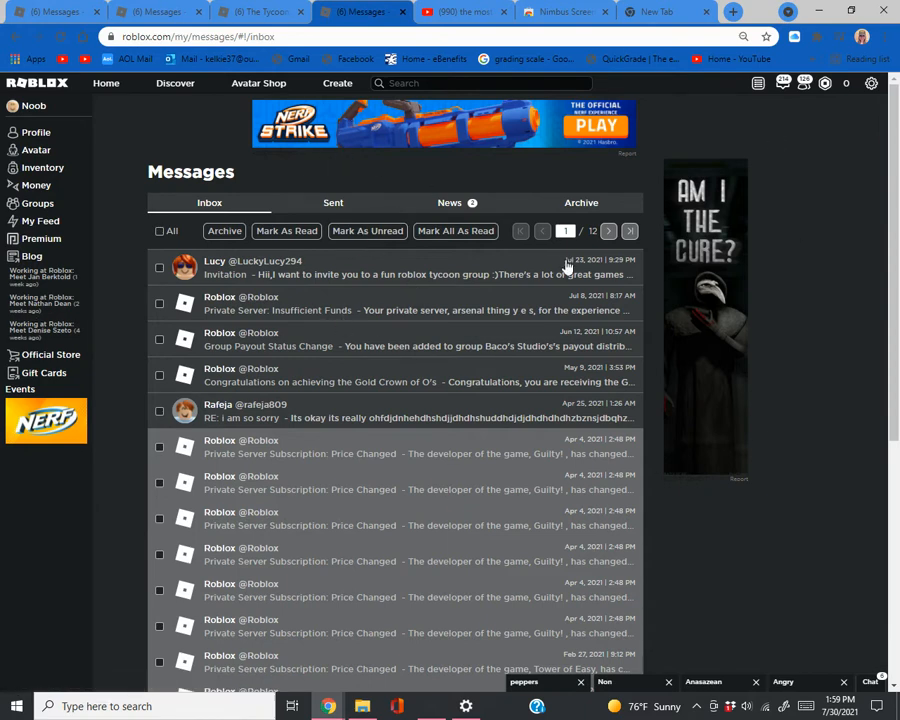
mouse_move(564, 264)
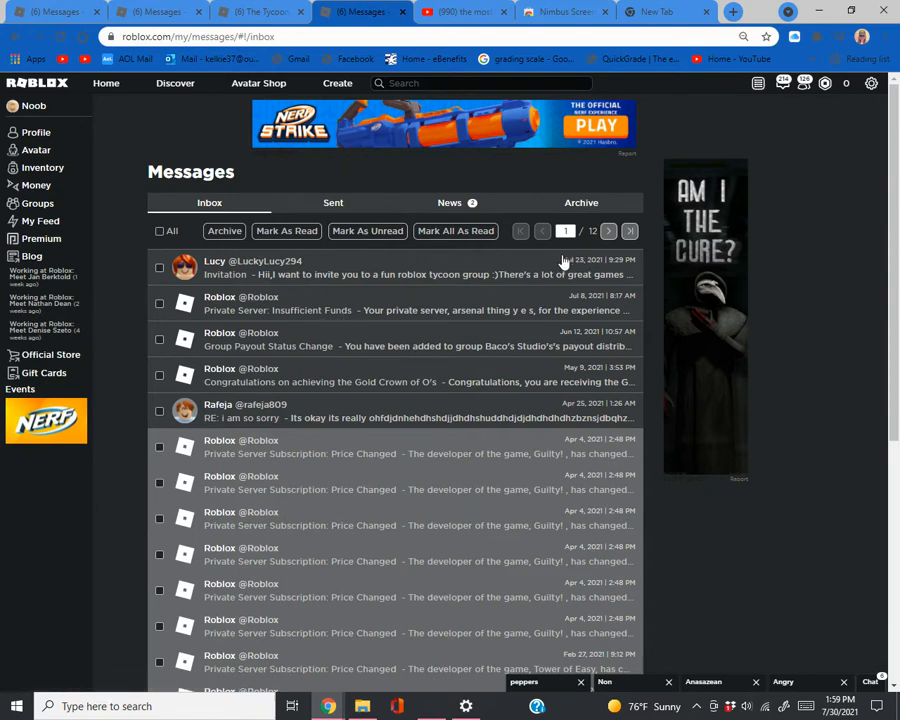
Read Lucy's 'Invitation' message and highlight the 'fun roblox tycoon group' phrase.
click(400, 268)
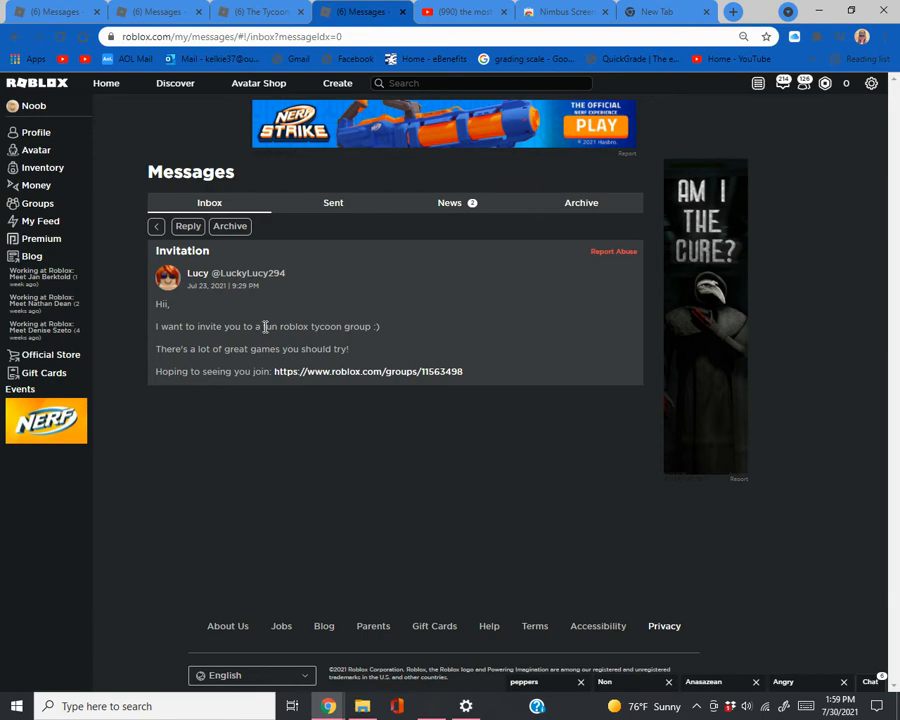
drag(264, 326, 368, 326)
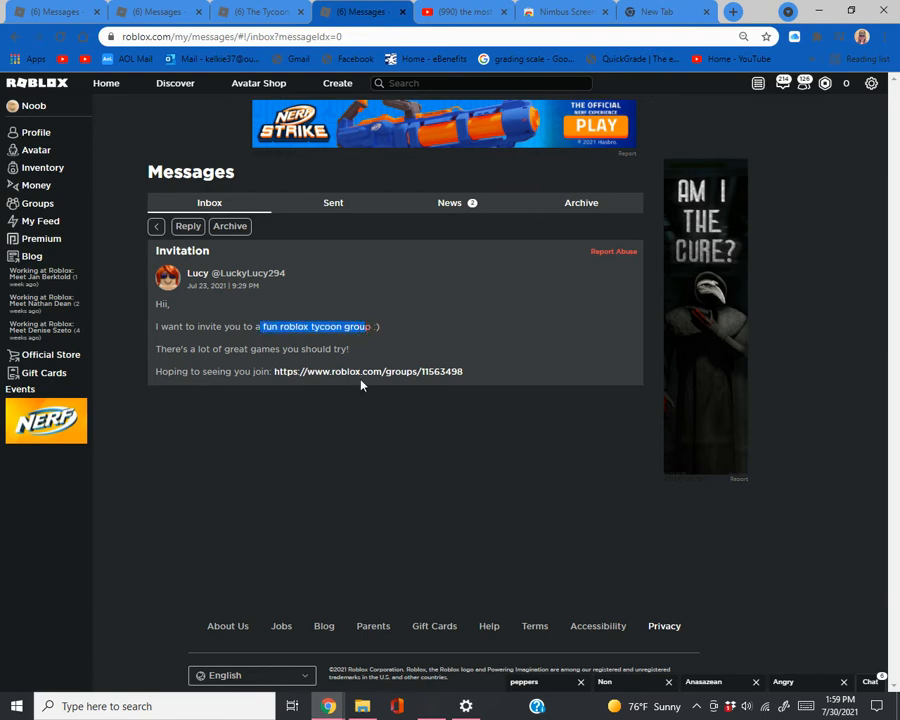
Follow the roblox.com/groups link to The Tycoon Hub and view members page 2.
click(368, 370)
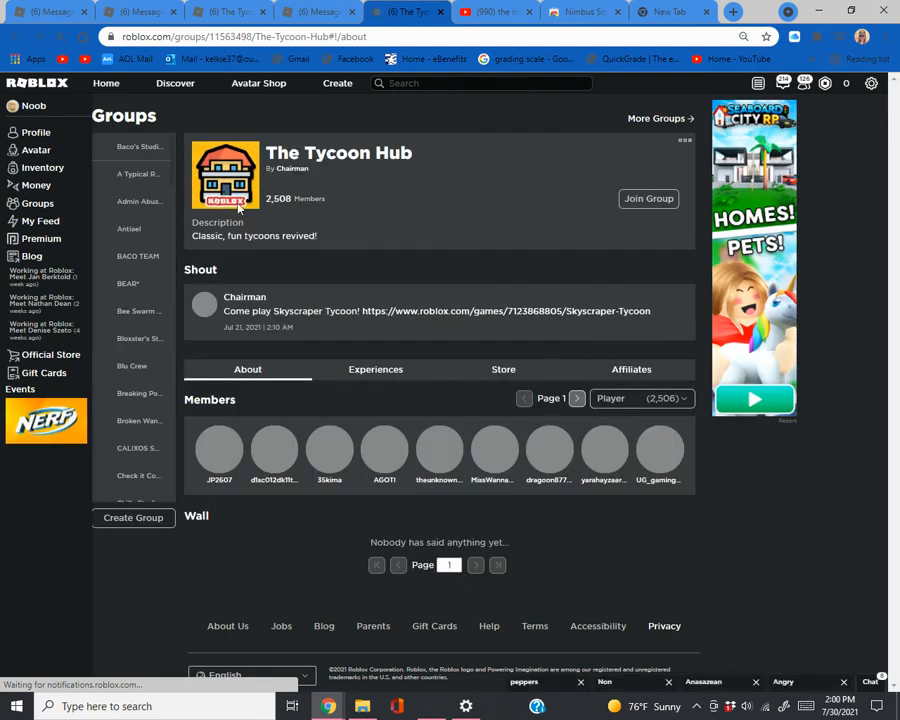
mouse_move(240, 212)
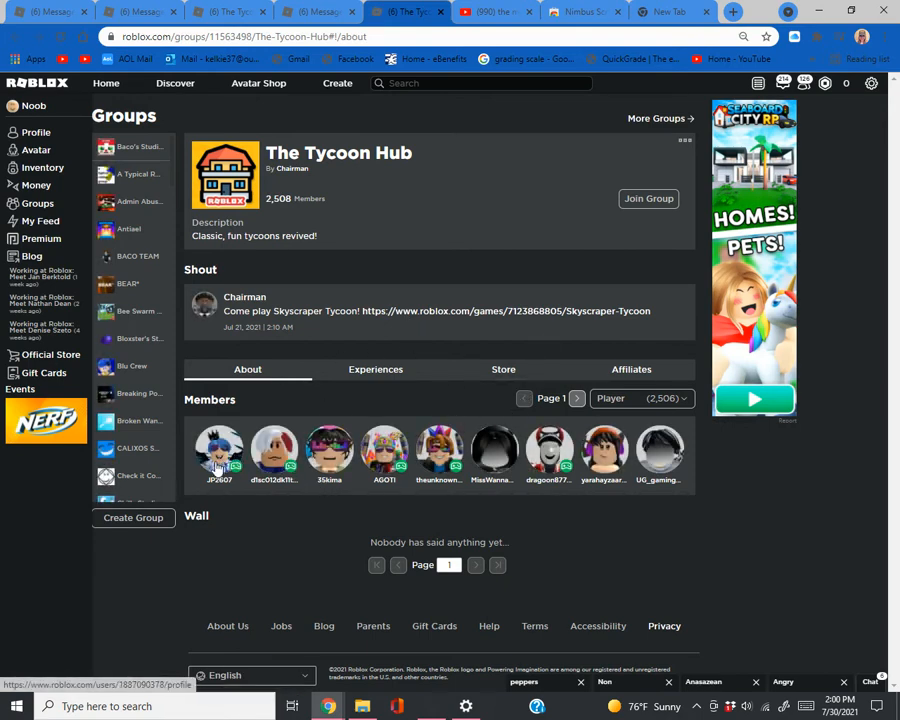
mouse_move(810, 436)
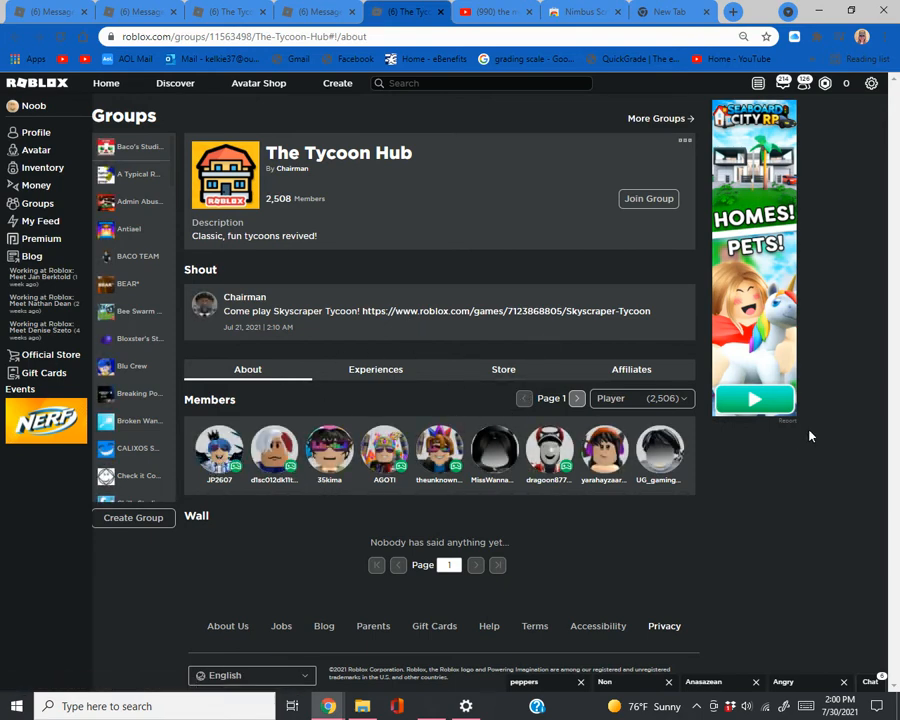
click(576, 398)
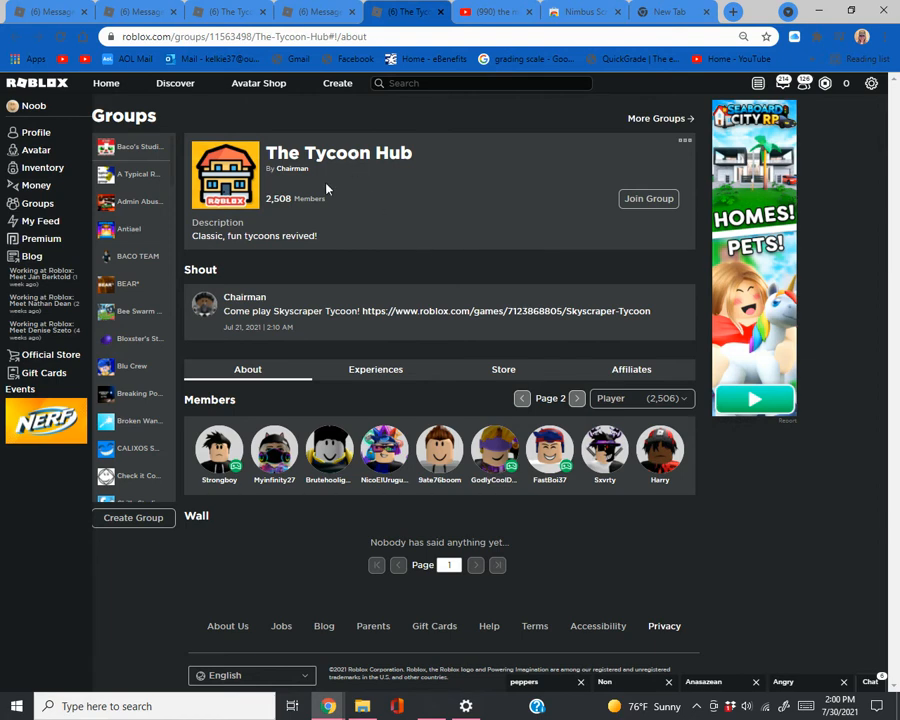
mouse_move(246, 148)
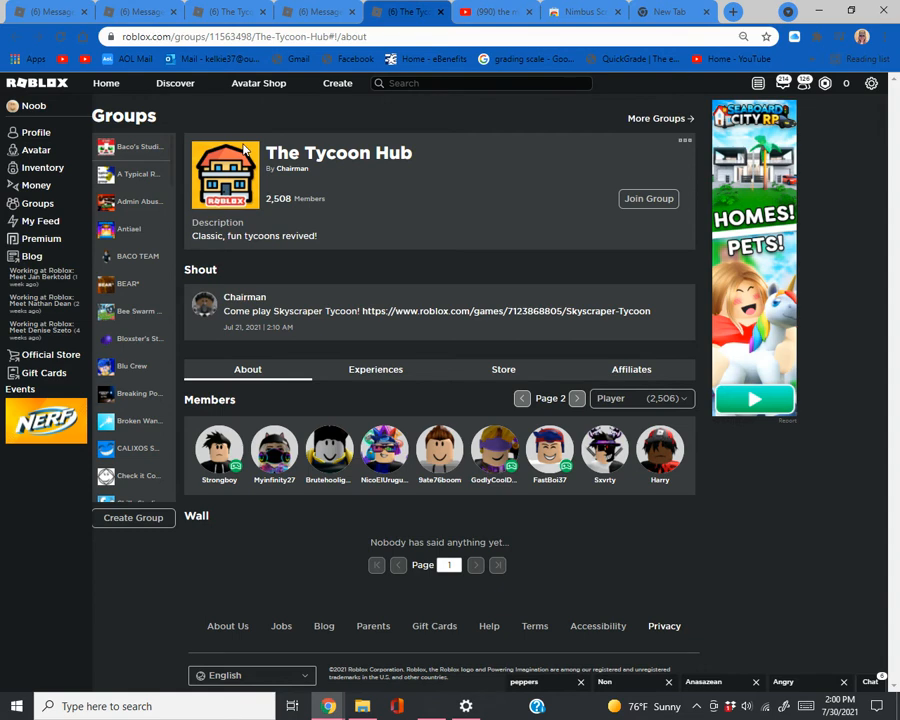
Show The Tycoon Hub's Experiences listing Skyscraper Tycoon, then the browser extensions list.
click(376, 368)
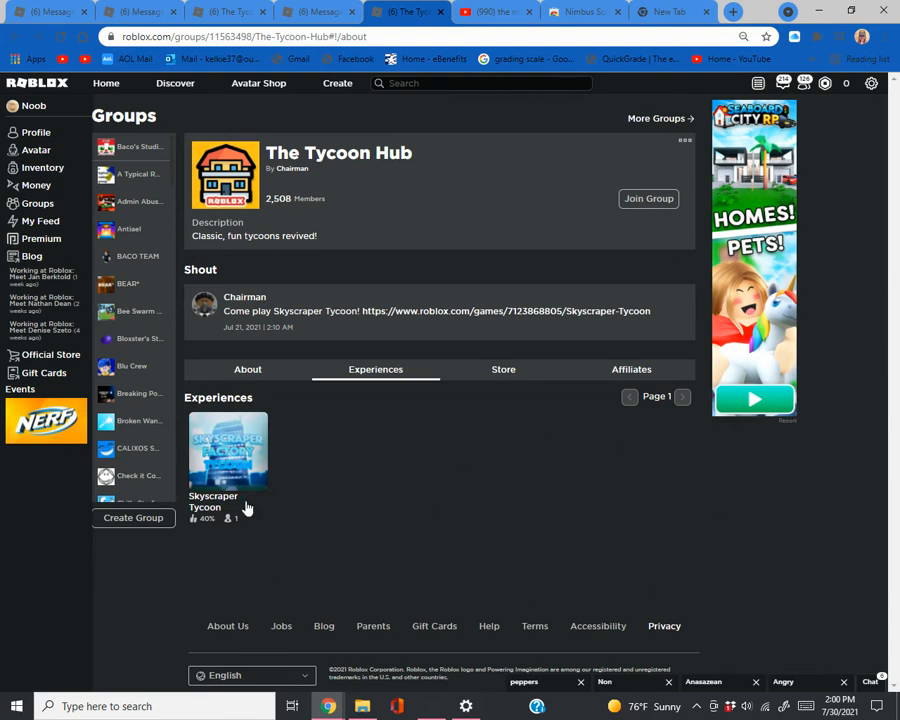
mouse_move(224, 470)
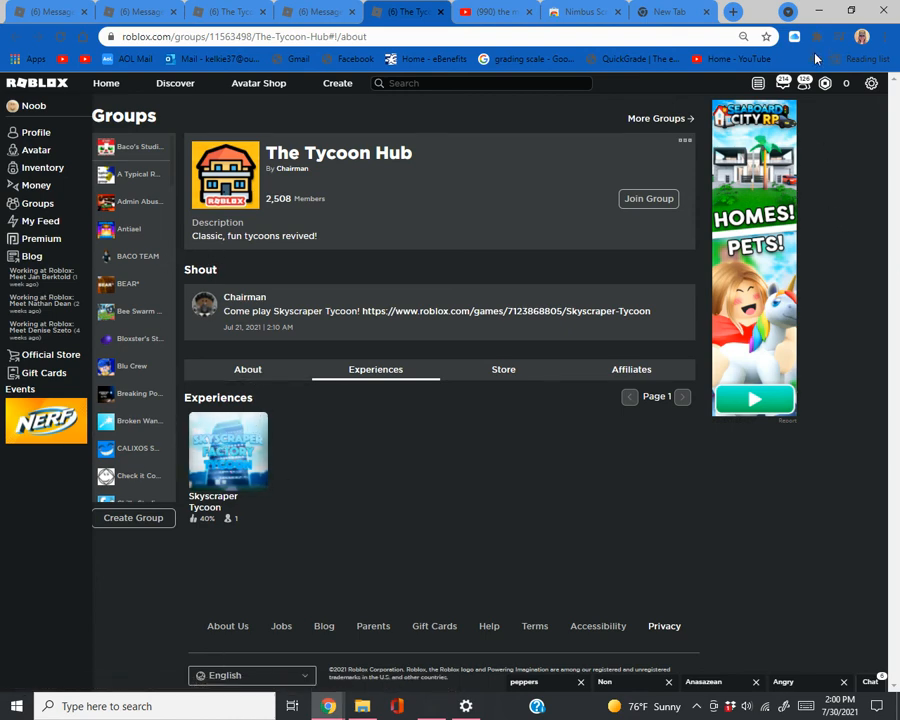
mouse_move(796, 36)
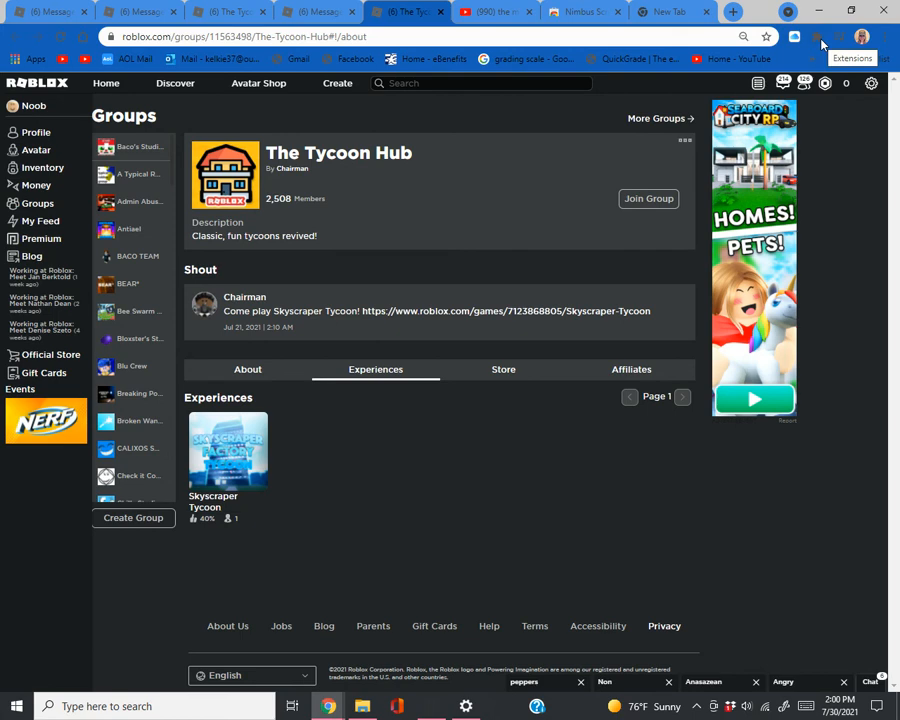
click(796, 36)
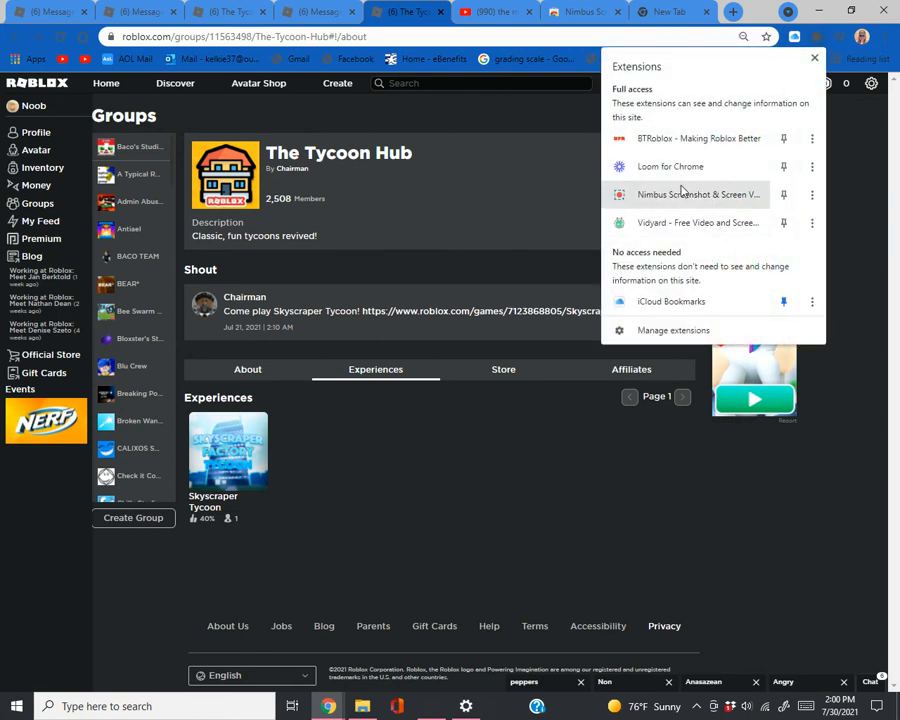